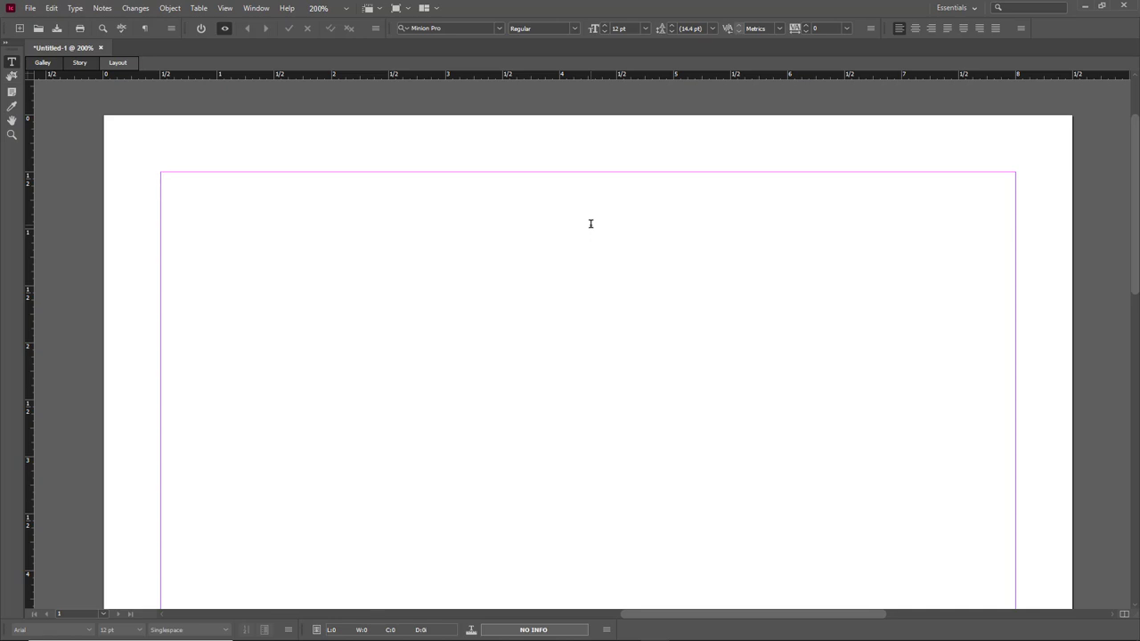
# Step: Create a text frame at the top-left margin corner and enter one regular space
pyautogui.click(165, 174)
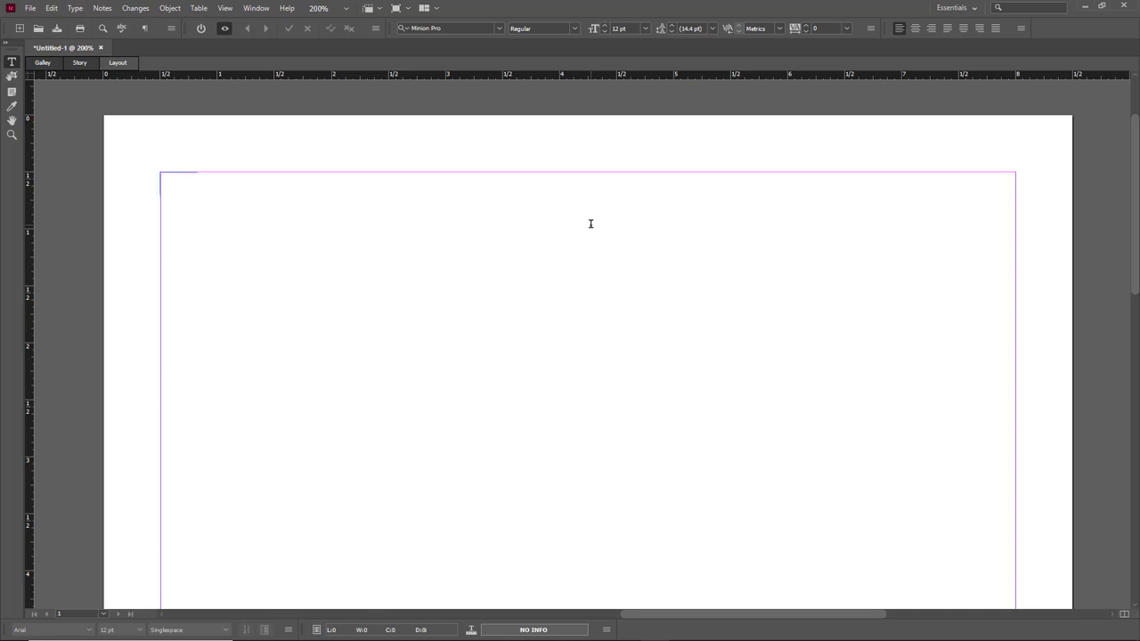
pyautogui.click(162, 183)
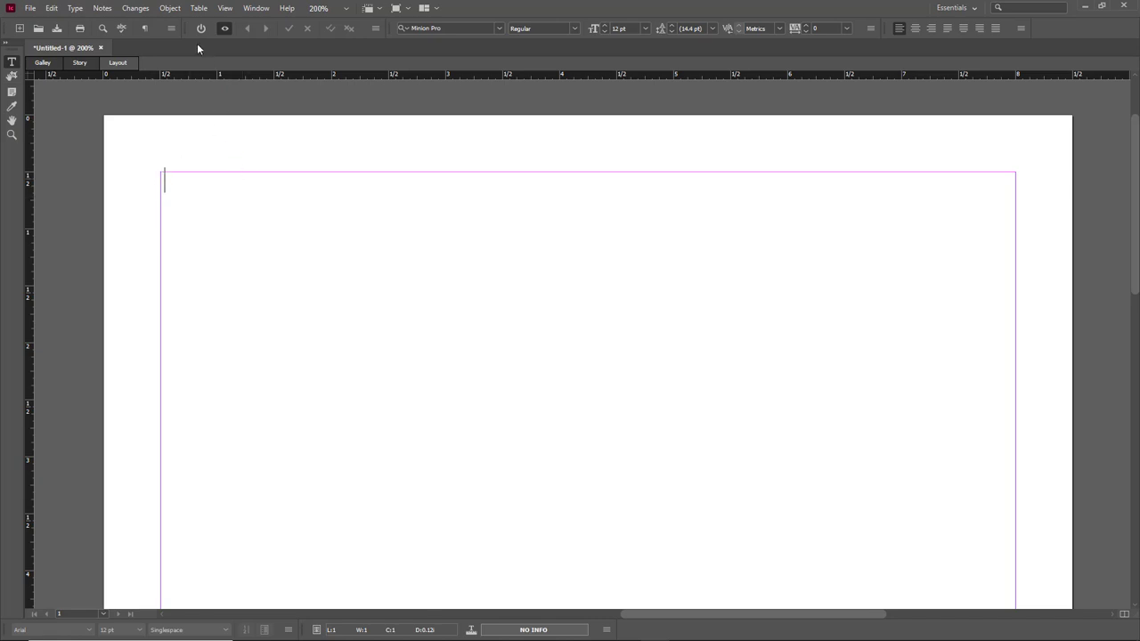
pyautogui.moveTo(145, 28)
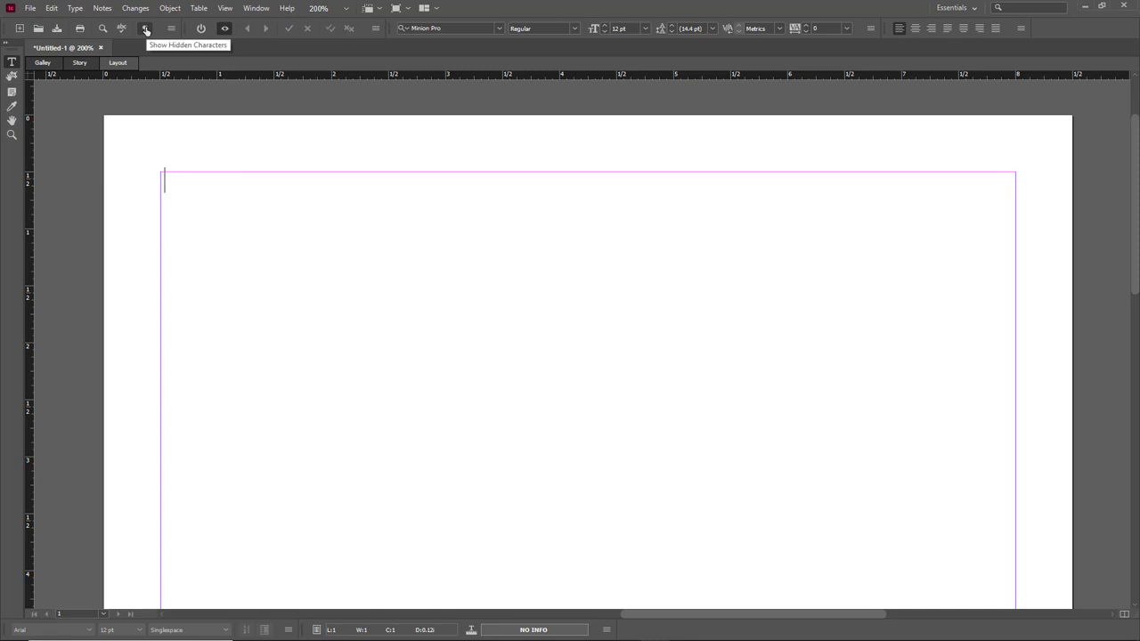
# Step: Turn on Show Hidden Characters to reveal the end-of-story mark
pyautogui.click(145, 27)
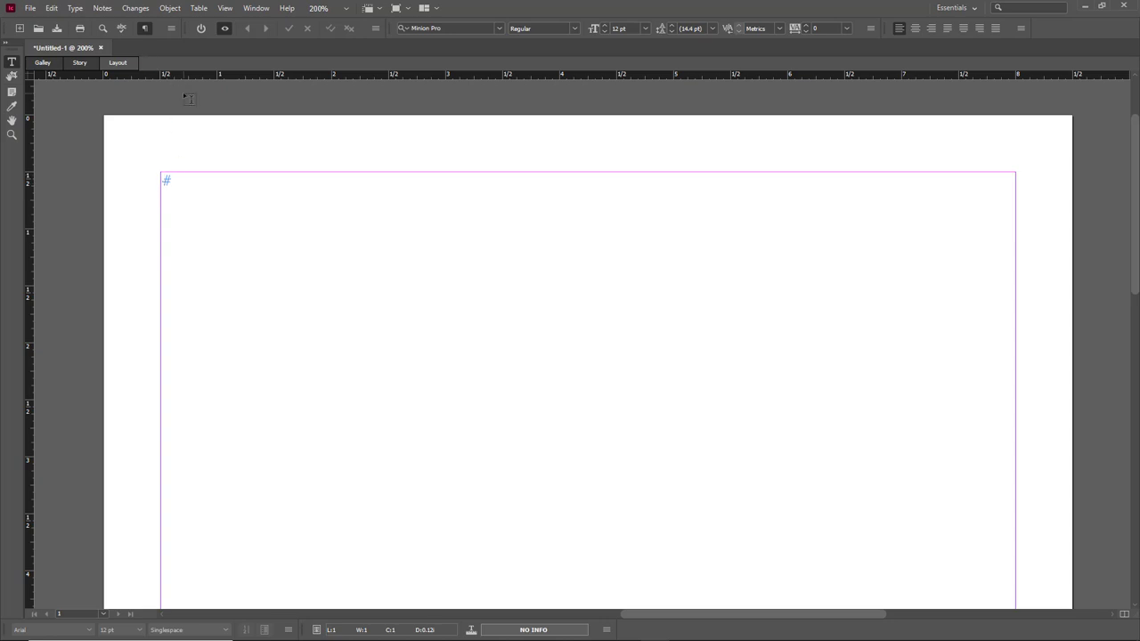
pyautogui.moveTo(211, 101)
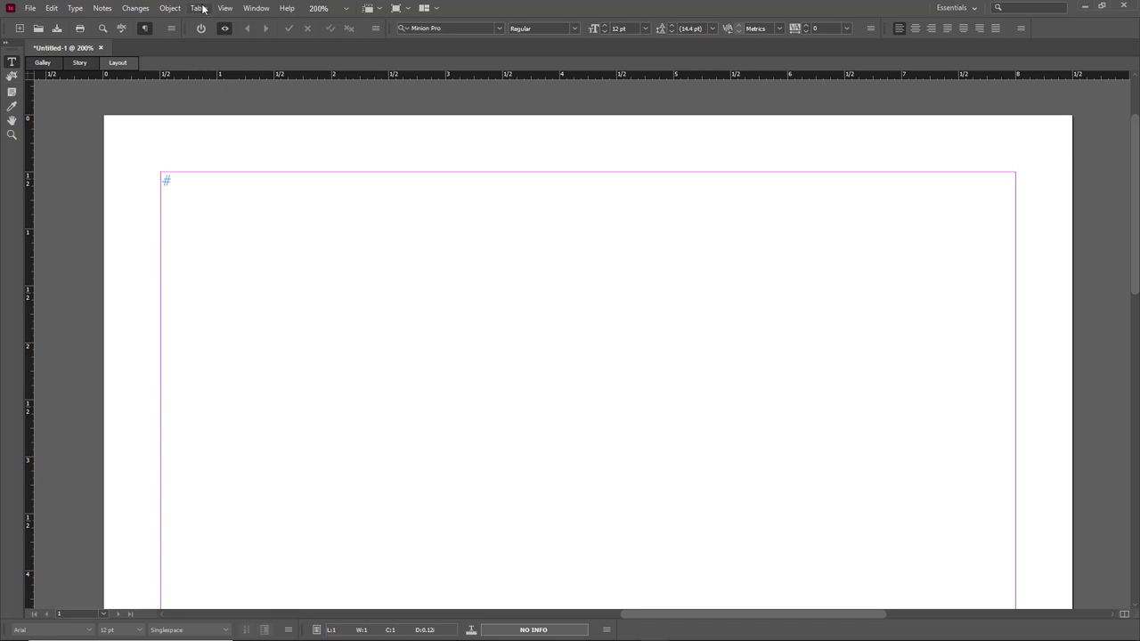
# Step: Insert an Em Space from Type > Insert White Space after the regular space
pyautogui.click(75, 8)
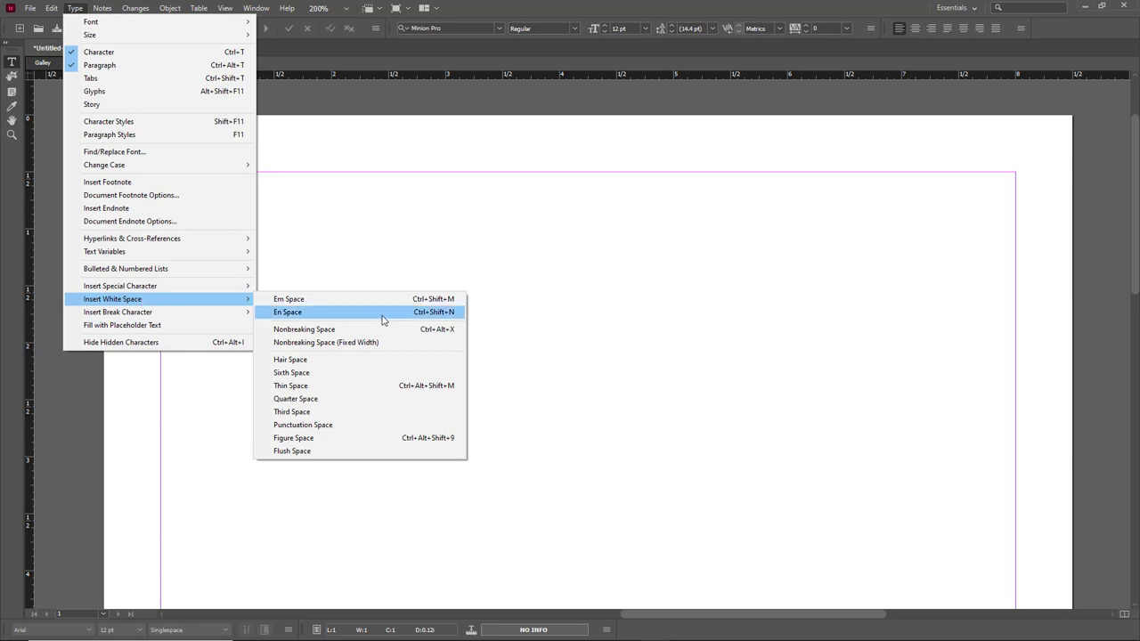
pyautogui.moveTo(398, 425)
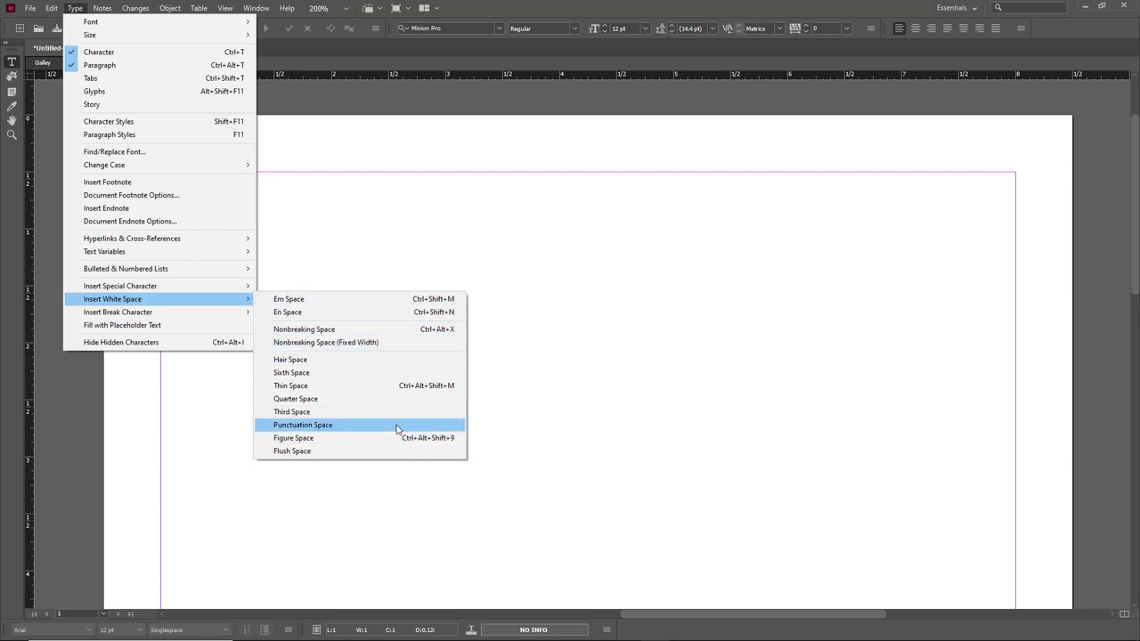
pyautogui.moveTo(427, 398)
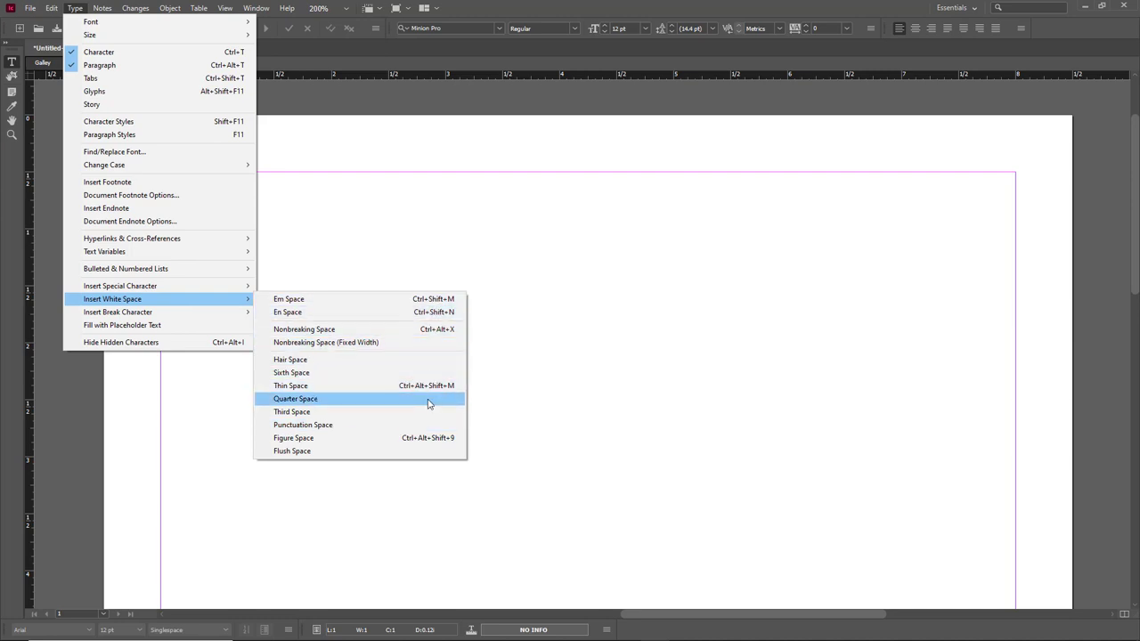
pyautogui.moveTo(320, 300)
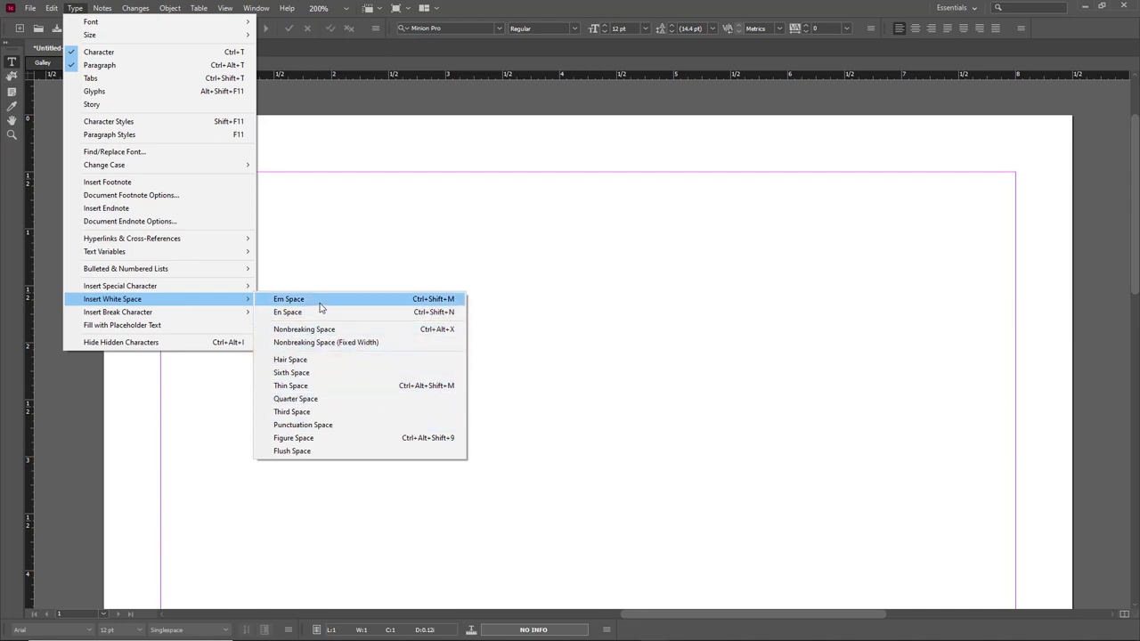
pyautogui.click(289, 298)
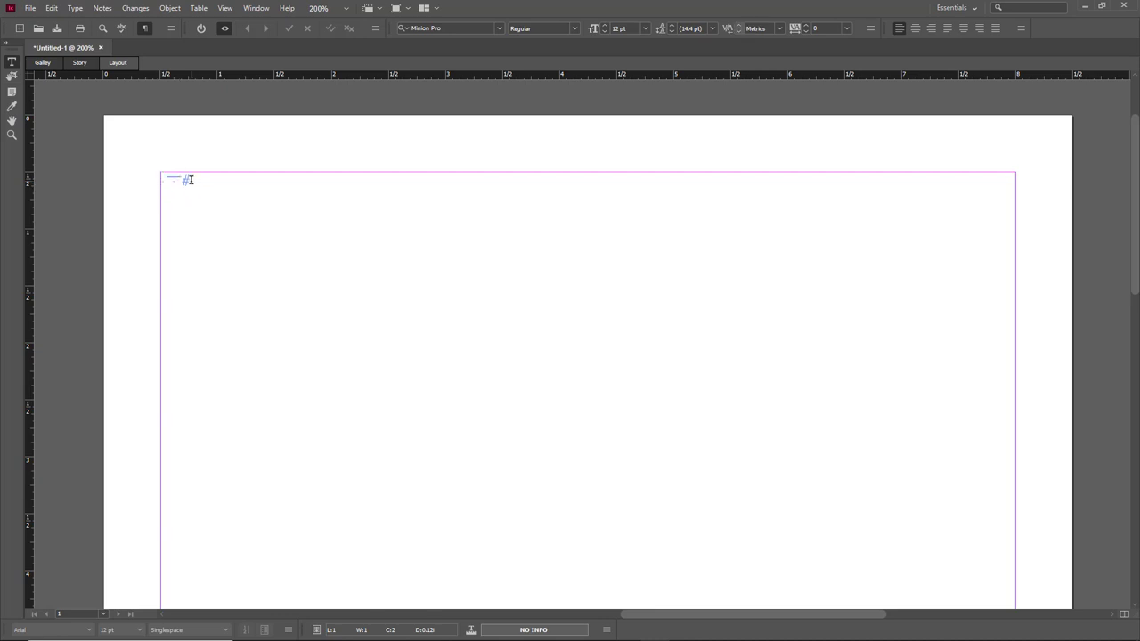
# Step: Insert an En Space from Type > Insert White Space after the em space
pyautogui.click(51, 8)
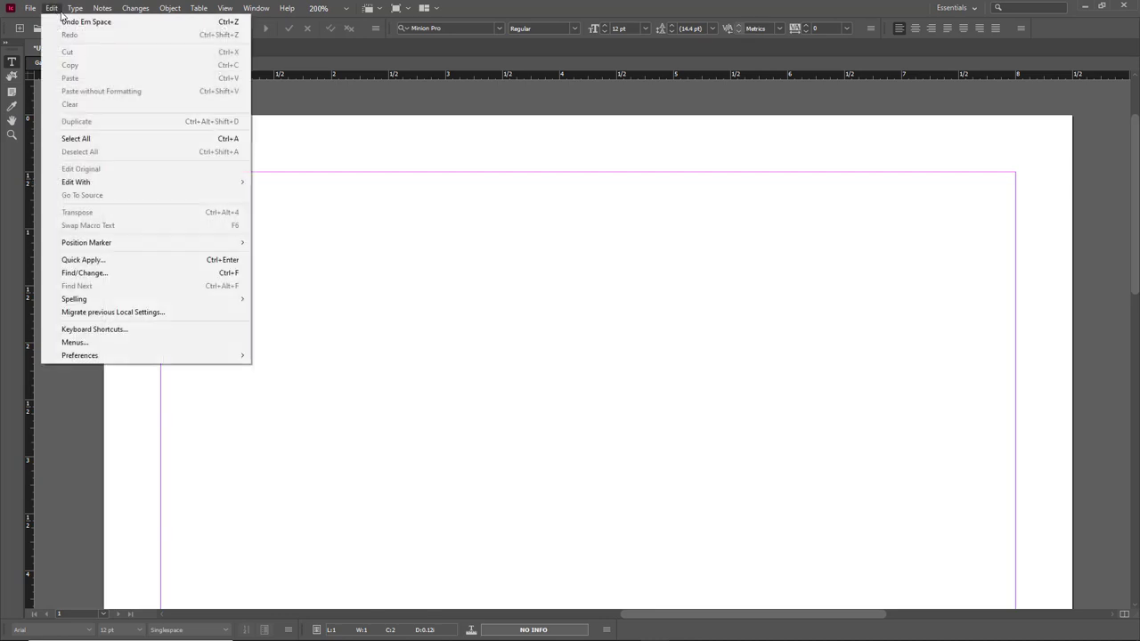
pyautogui.click(75, 8)
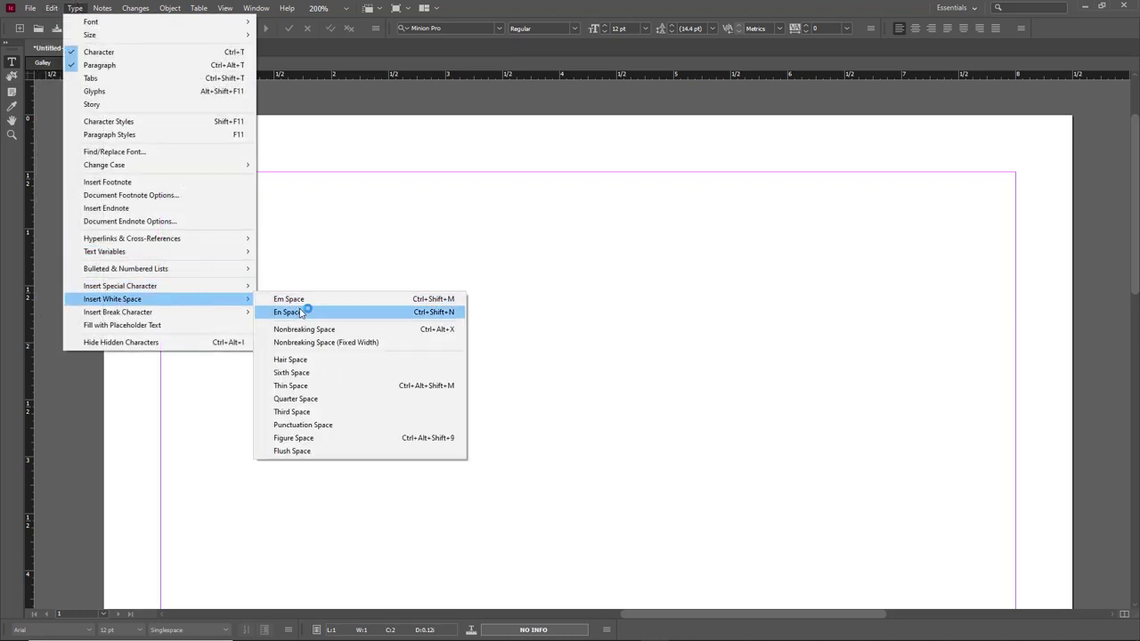
pyautogui.click(287, 312)
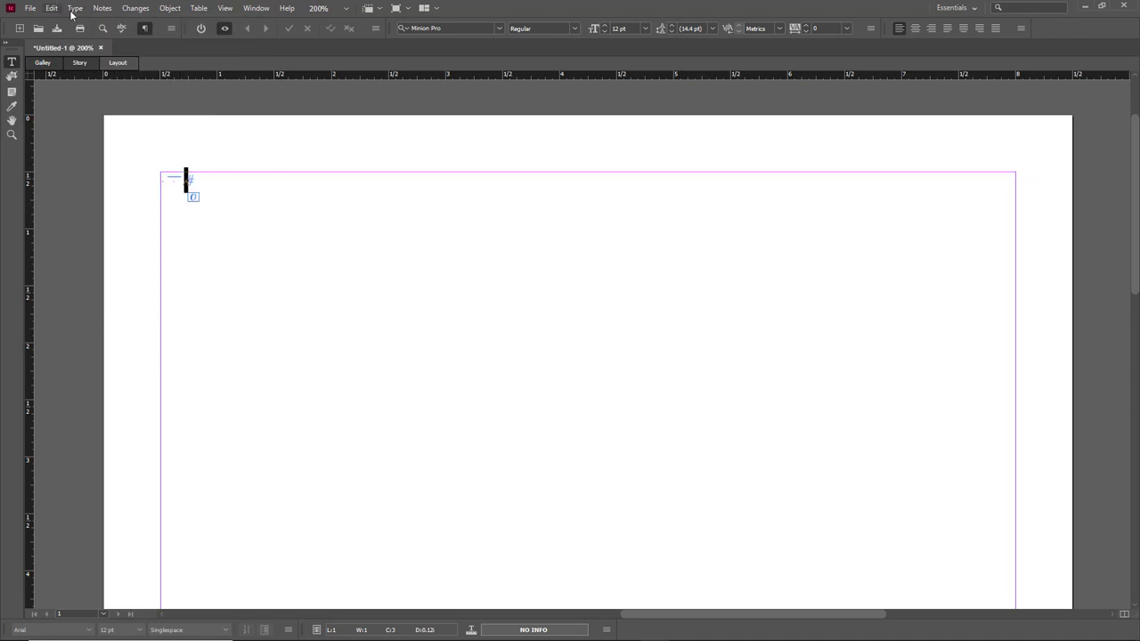
pyautogui.click(74, 8)
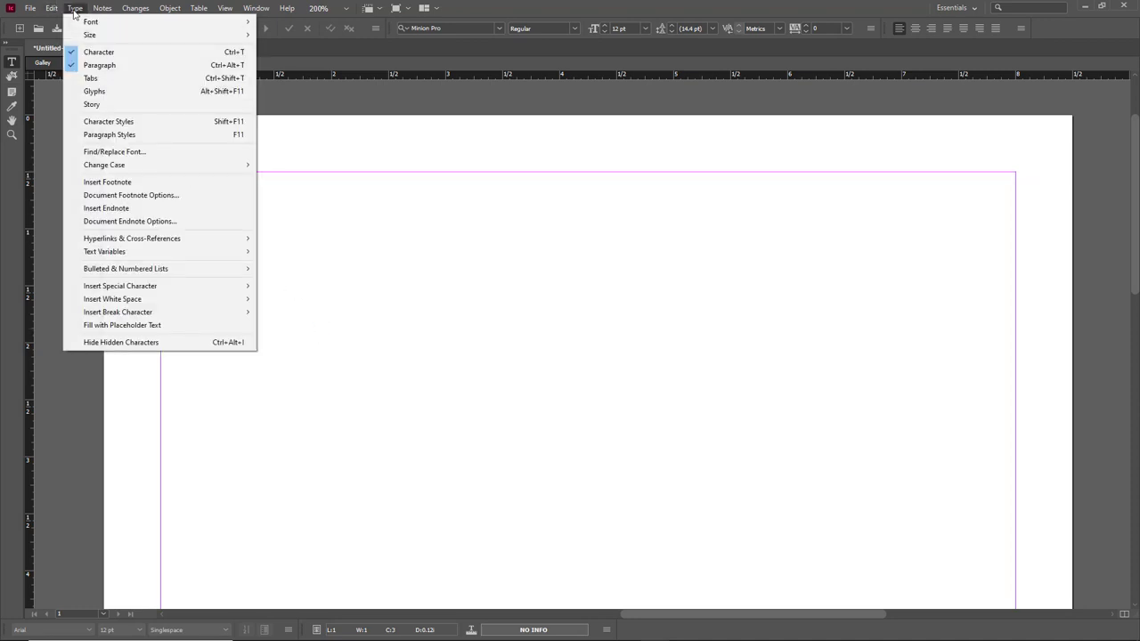
pyautogui.moveTo(112, 298)
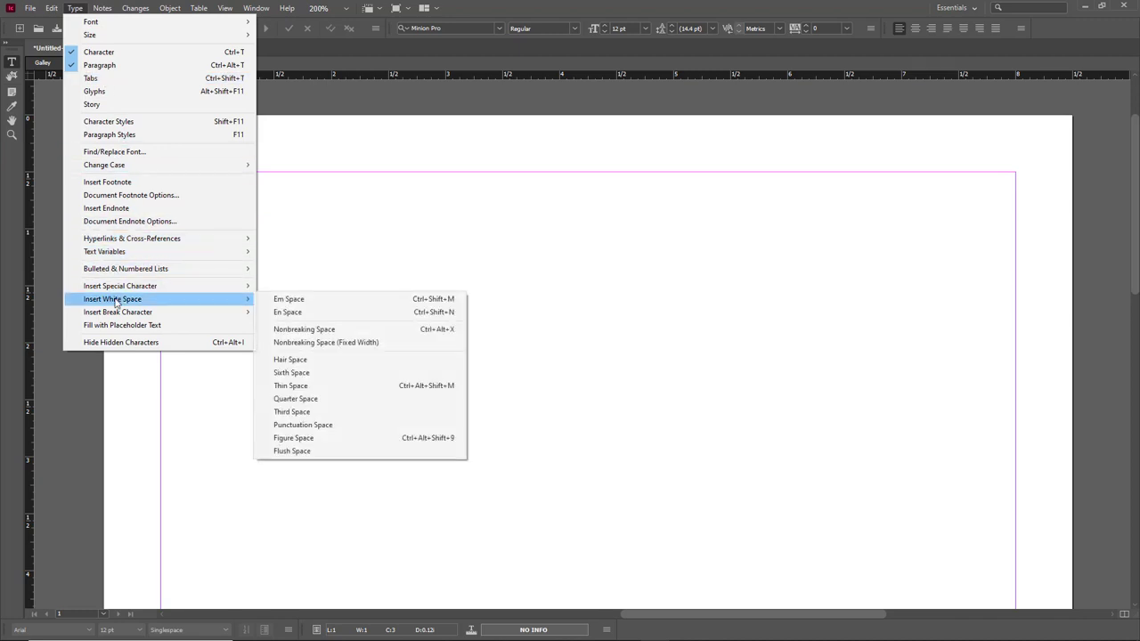
pyautogui.moveTo(291, 359)
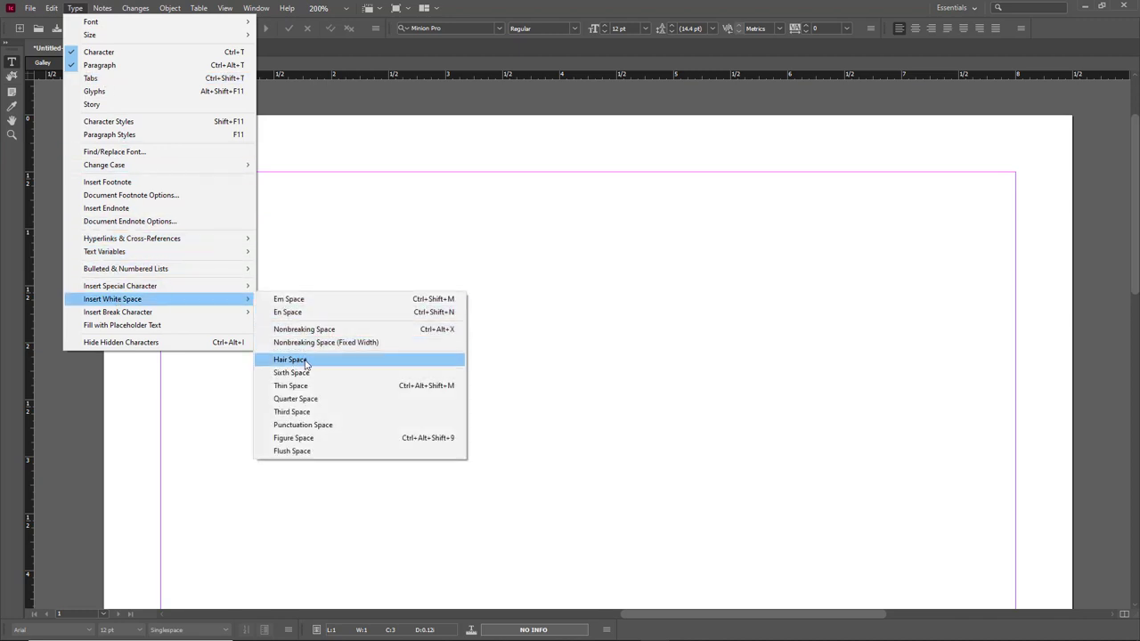
# Step: Insert a Hair Space and return the insertion point to the spaced line
pyautogui.click(290, 359)
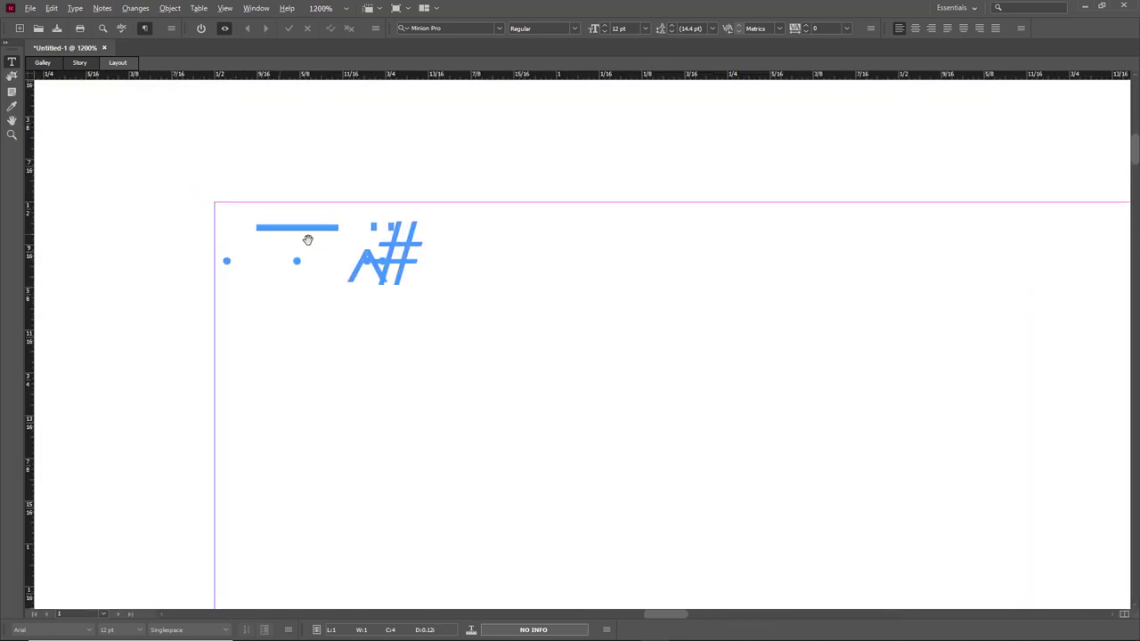
pyautogui.click(372, 235)
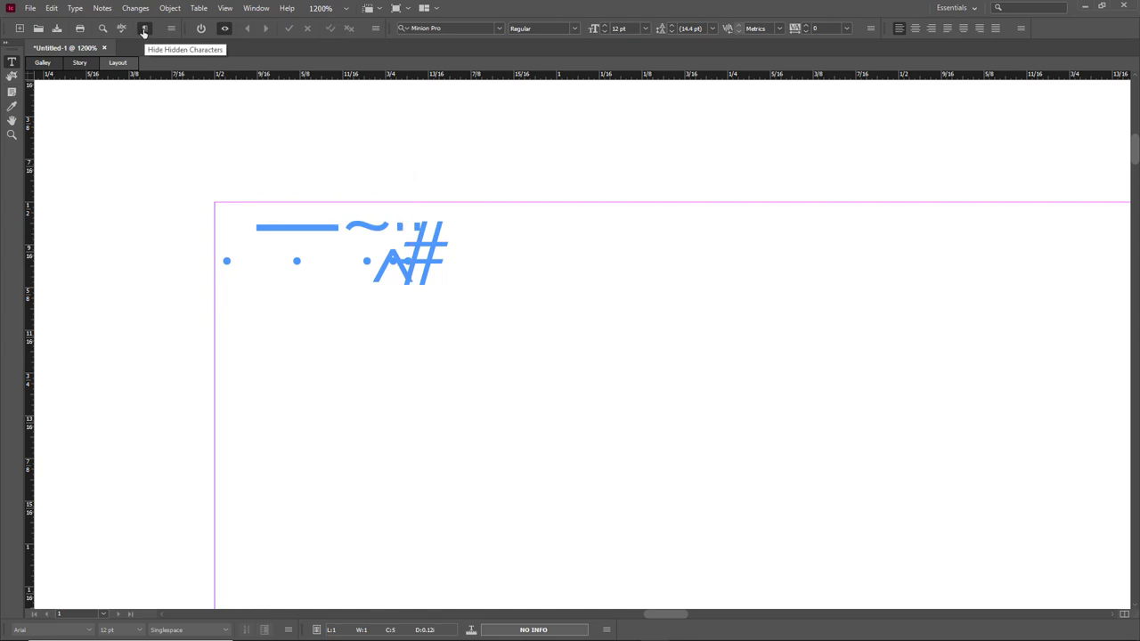
pyautogui.click(144, 28)
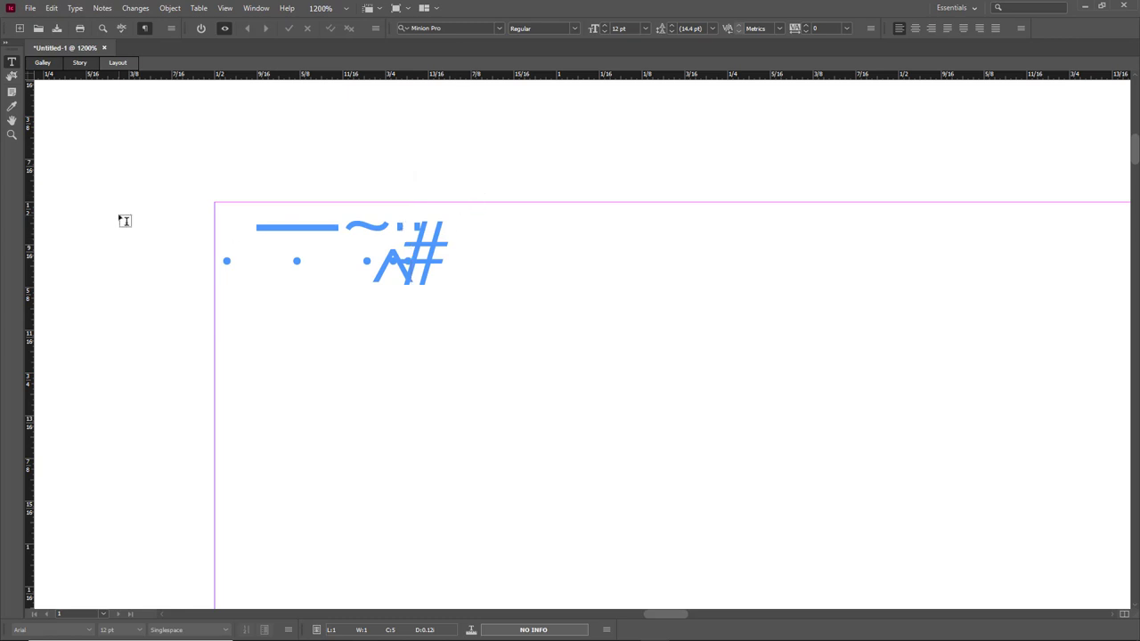
pyautogui.moveTo(346, 116)
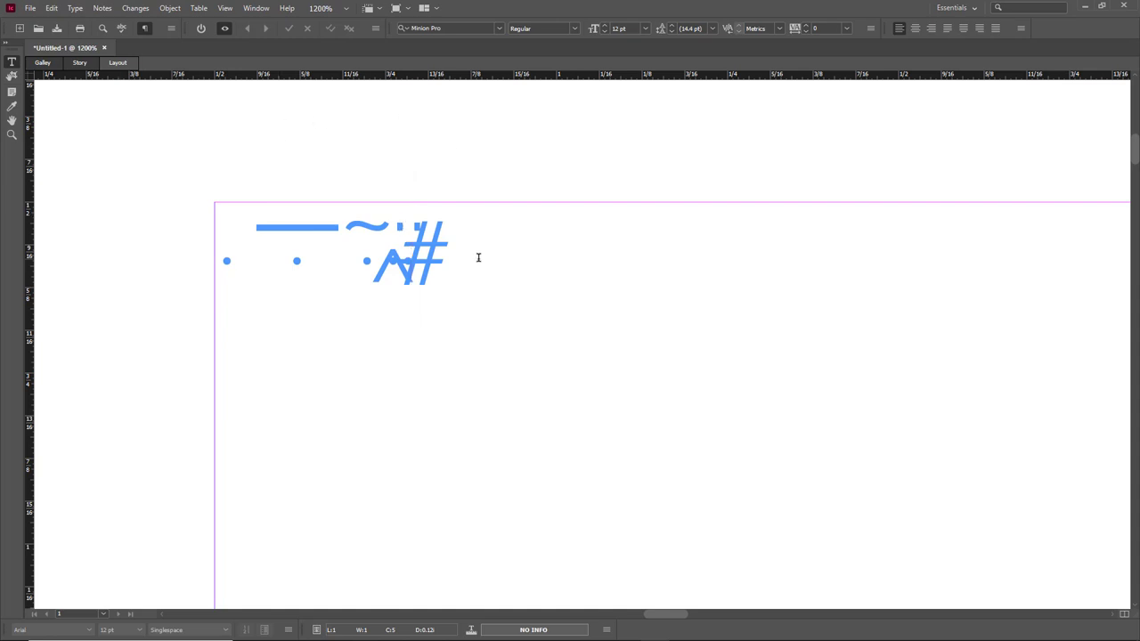
pyautogui.moveTo(495, 129)
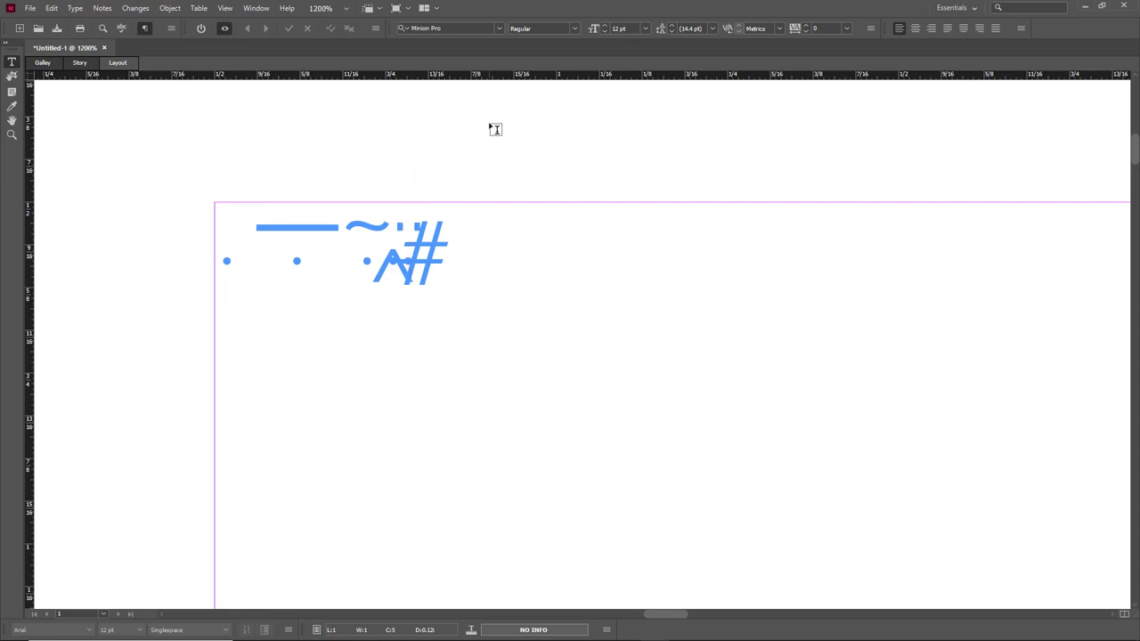
pyautogui.moveTo(721, 123)
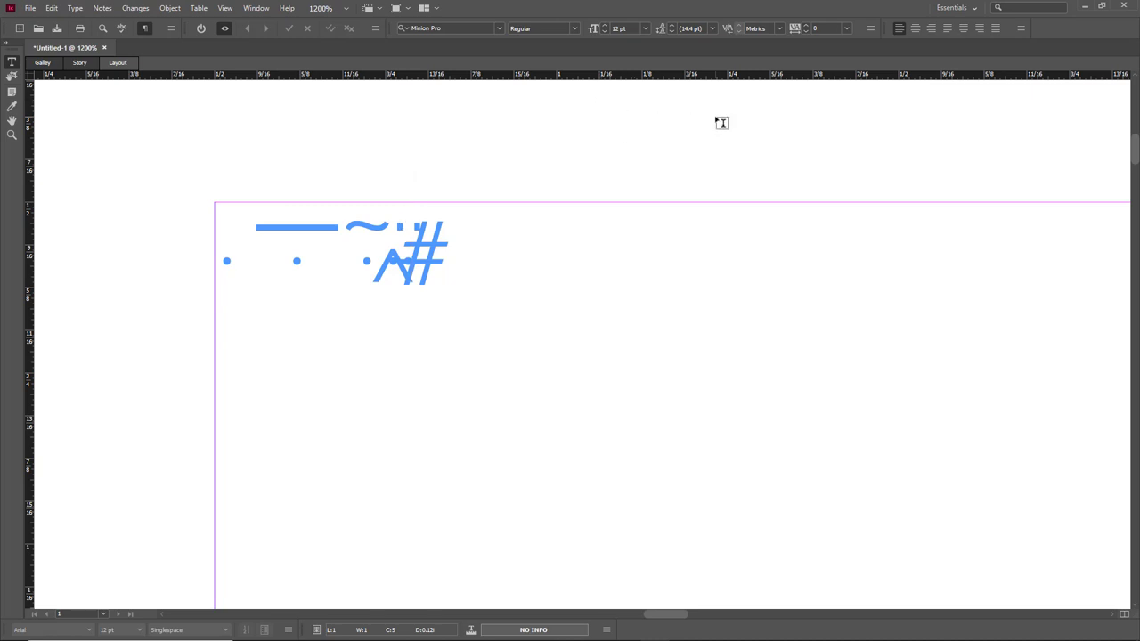
pyautogui.click(411, 254)
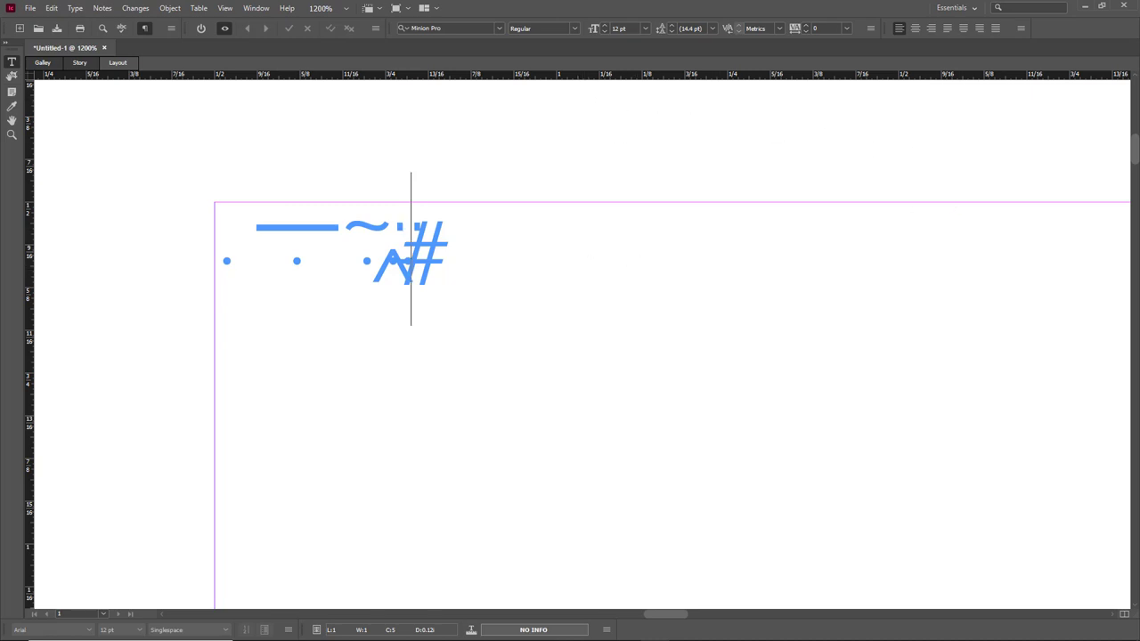